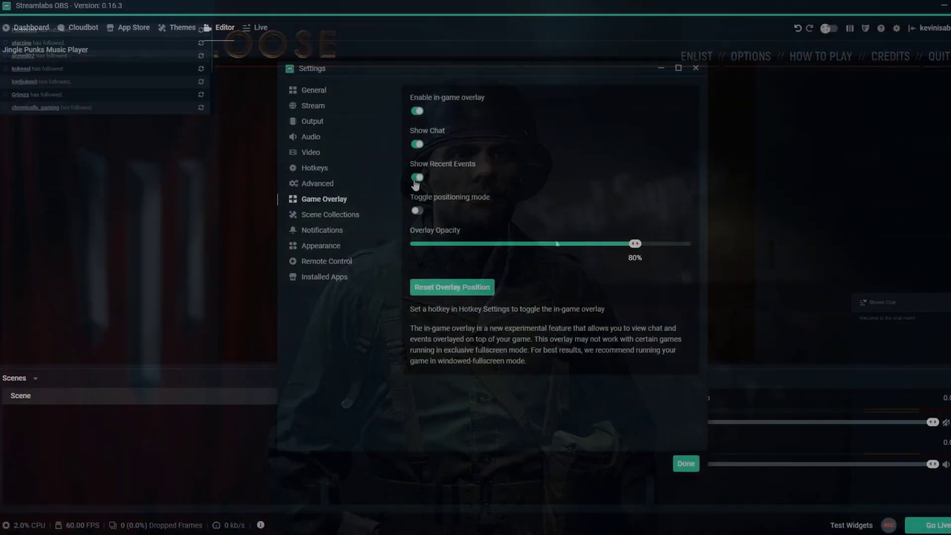
# - Enable overlay positioning mode, set opacity to 20%, and confirm with Done
pyautogui.click(417, 210)
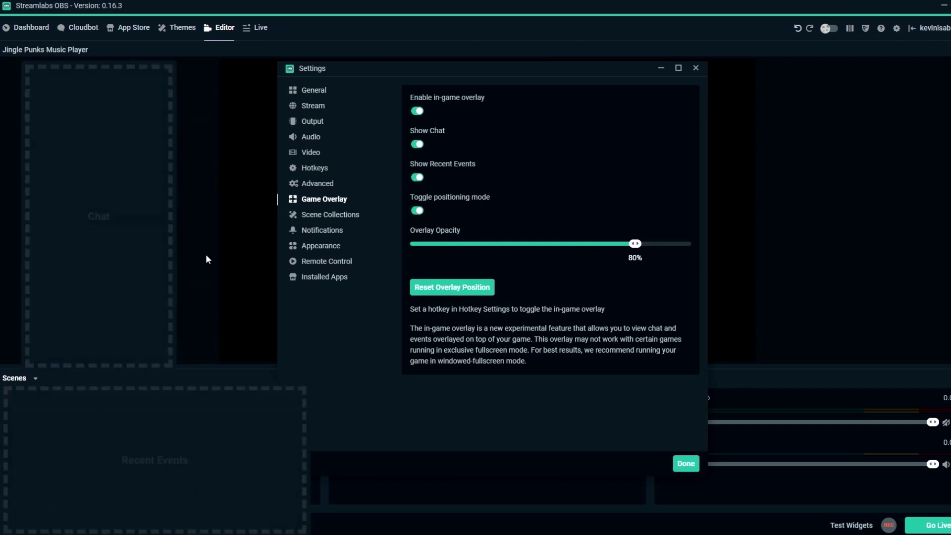
pyautogui.moveTo(635, 243); pyautogui.dragTo(472, 243)
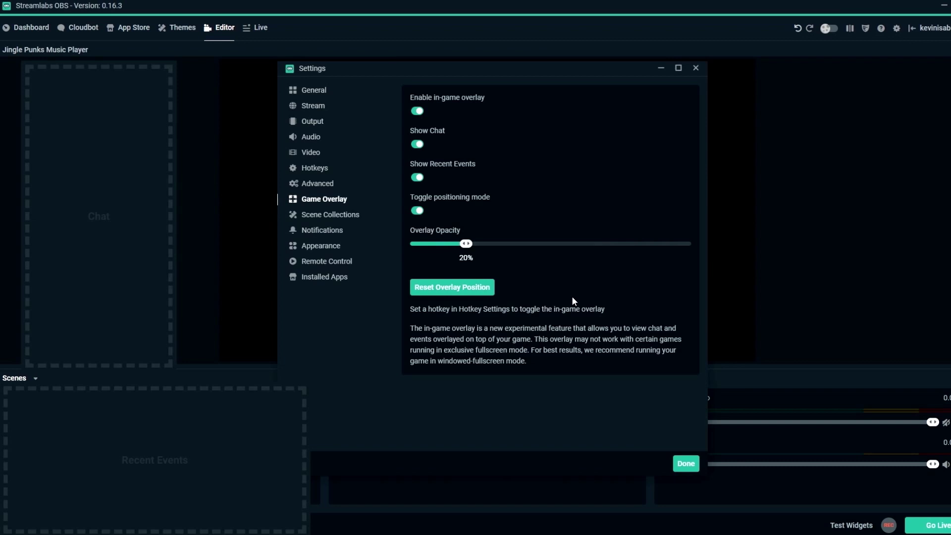
pyautogui.click(684, 463)
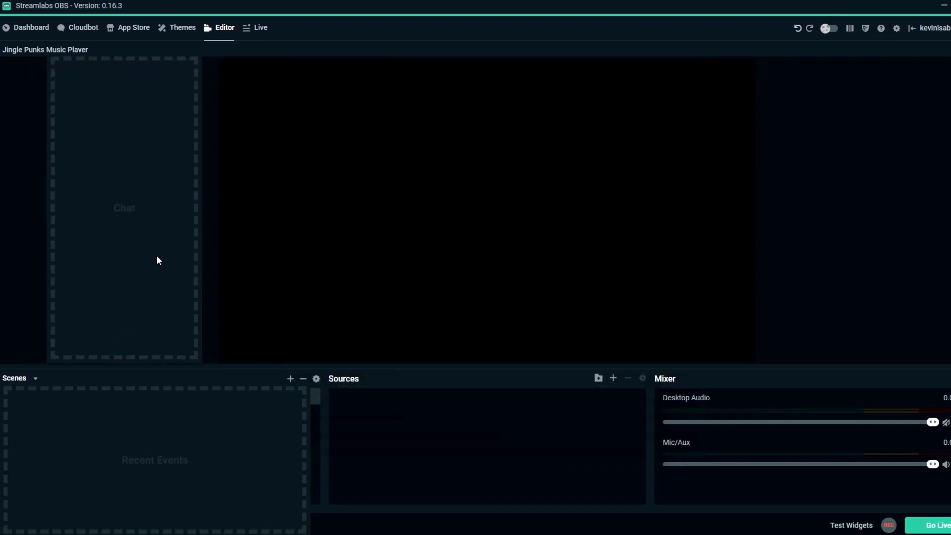
# - Reopen the Settings window on its General page
pyautogui.moveTo(123, 207); pyautogui.dragTo(857, 214)
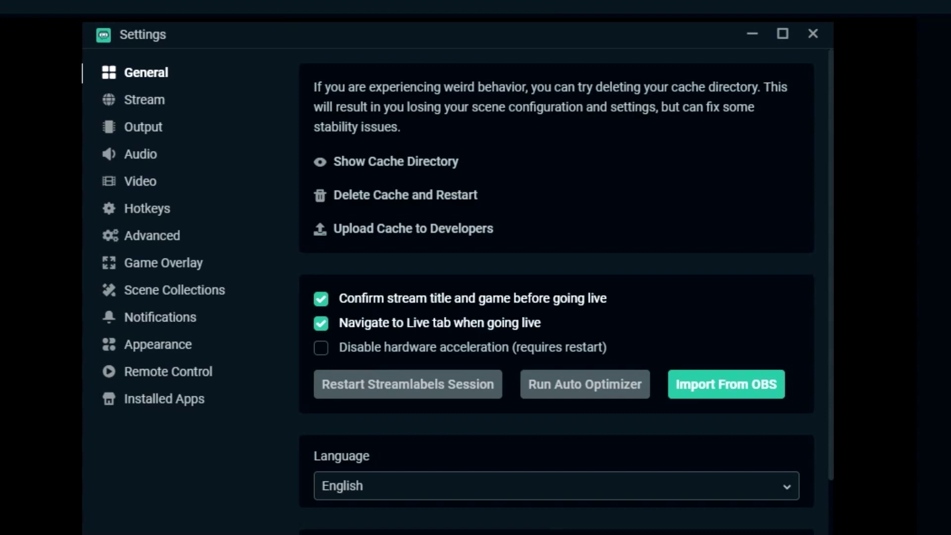
# - In Game Overlay settings, enable the in-game overlay and its positioning mode
pyautogui.click(163, 262)
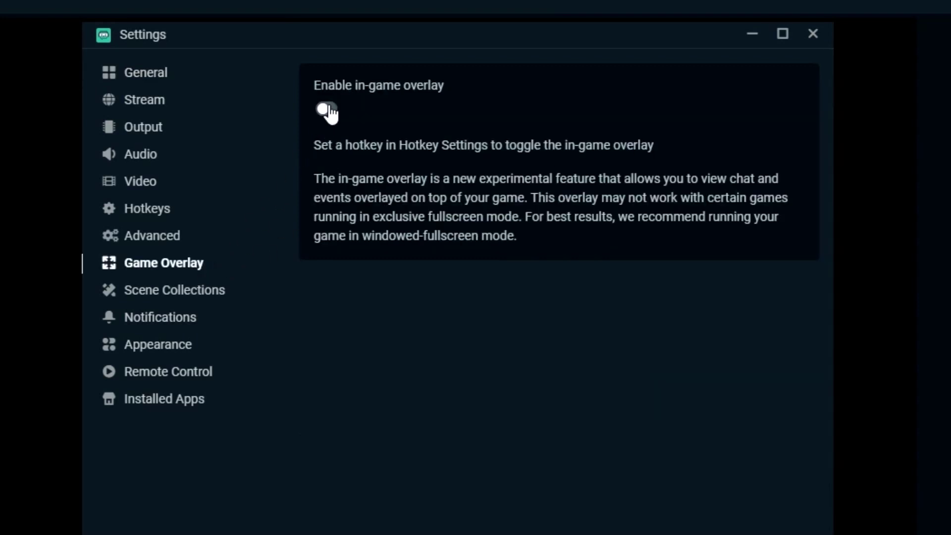
pyautogui.click(327, 113)
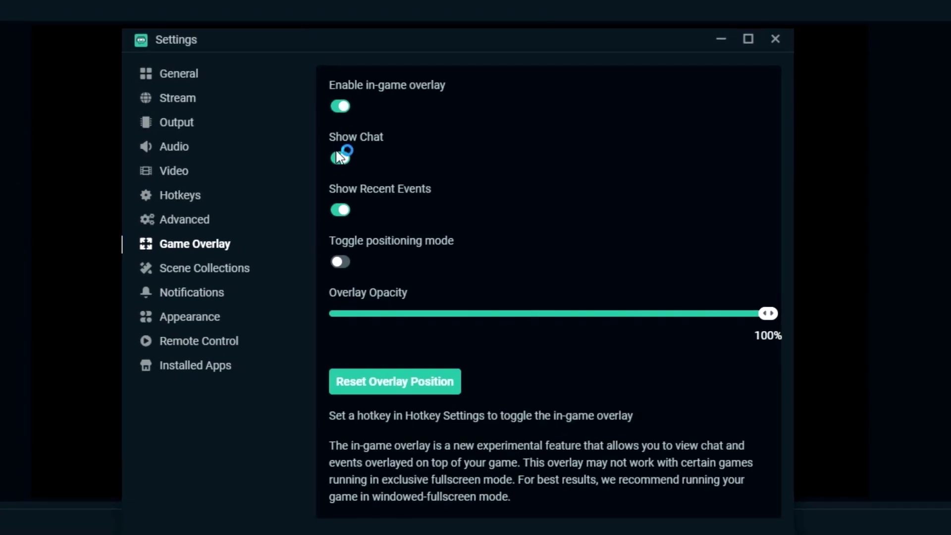
pyautogui.click(340, 158)
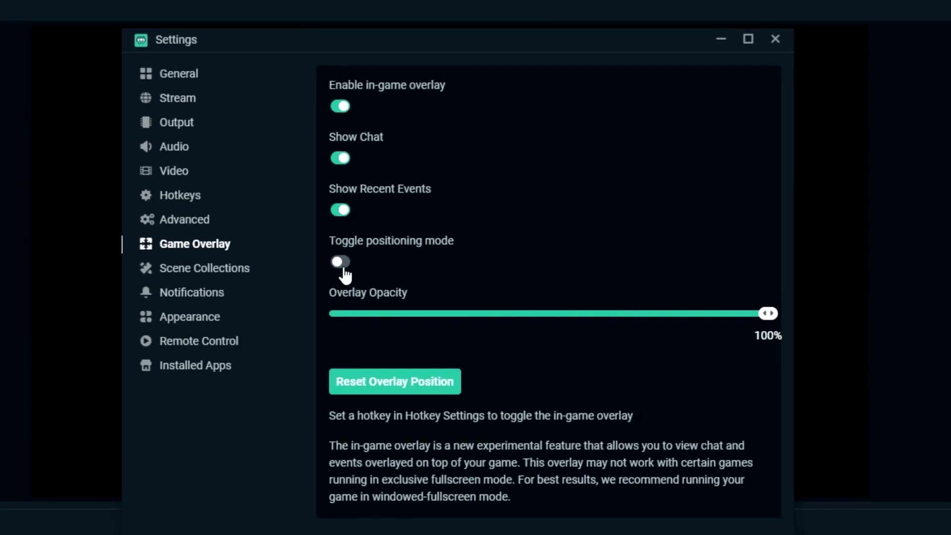
pyautogui.click(340, 261)
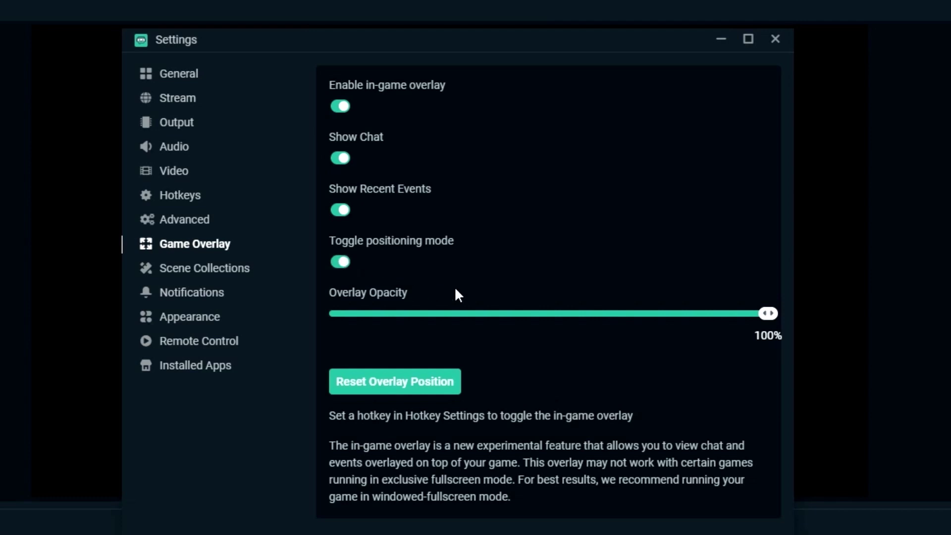
# - Lower the overlay opacity from 100% to 80%
pyautogui.moveTo(767, 313); pyautogui.dragTo(659, 313)
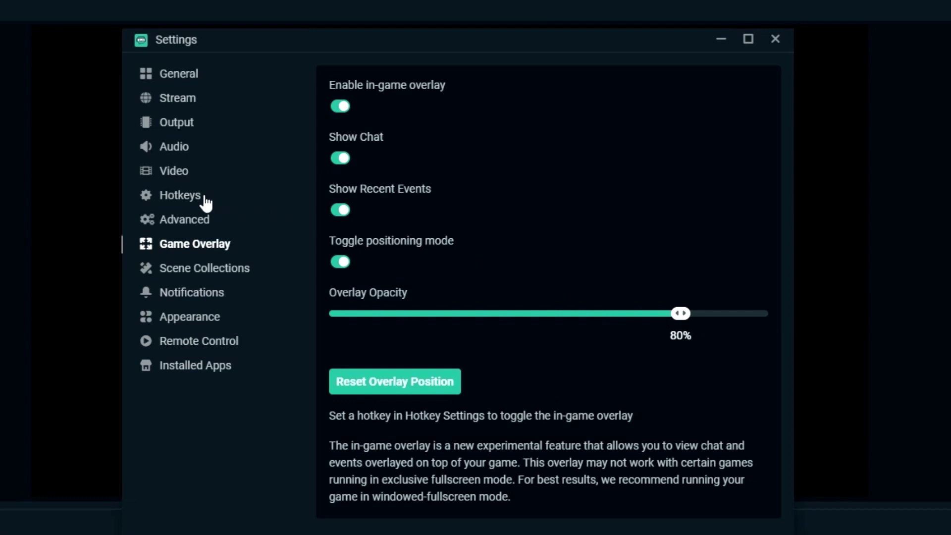
# - Assign hotkey Z to toggle the in-game overlay and X to toggle positioning mode
pyautogui.click(179, 195)
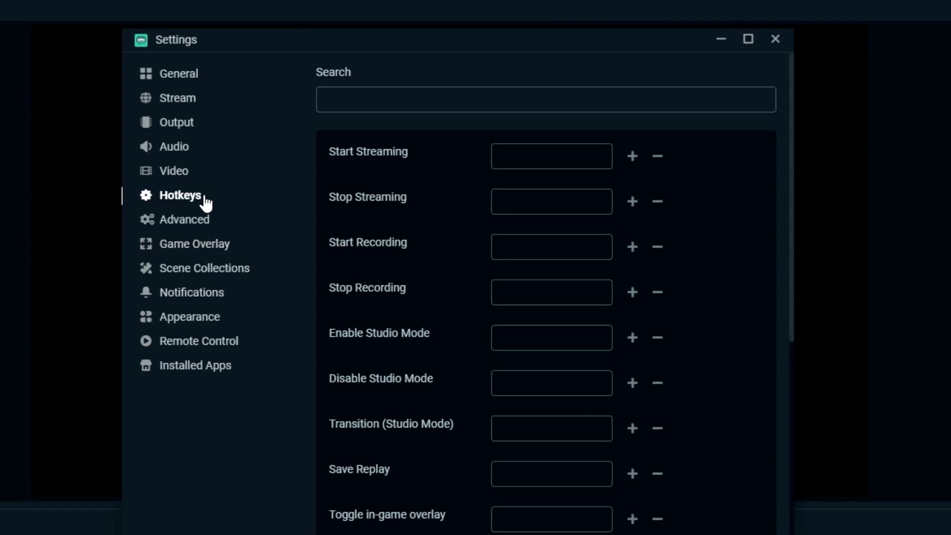
pyautogui.scroll(-3)
pyautogui.write('Z')
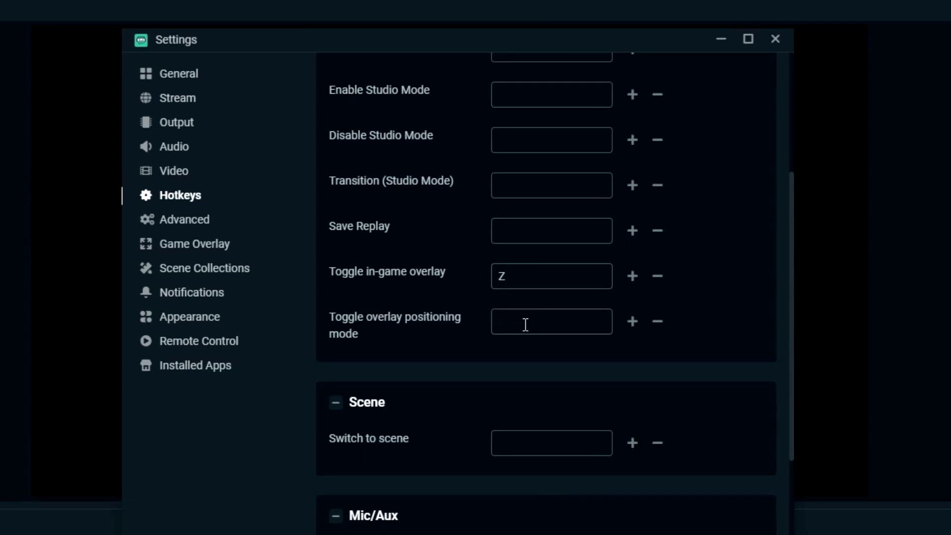
pyautogui.write('x')
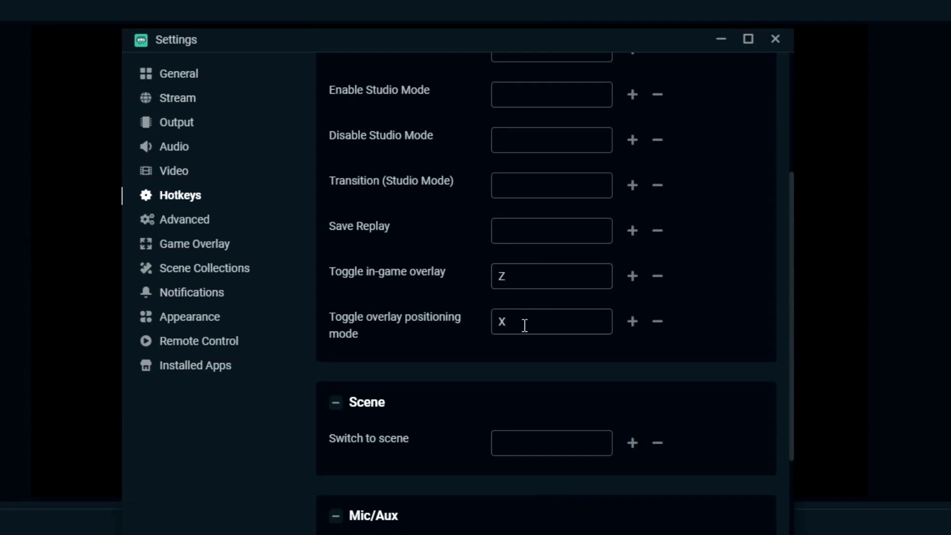